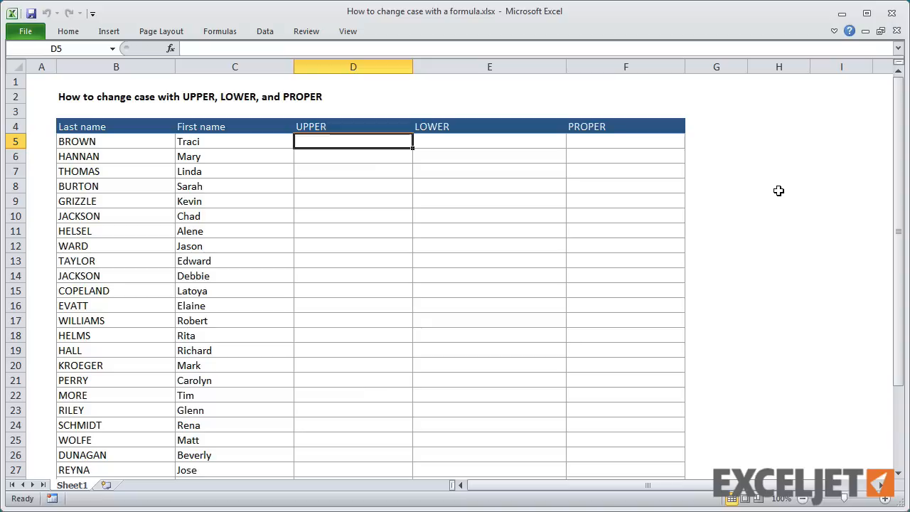
- Enter =UPPER(C5) in D5 to capitalise the first name TRACI
{"action": "type", "text": "=u"}
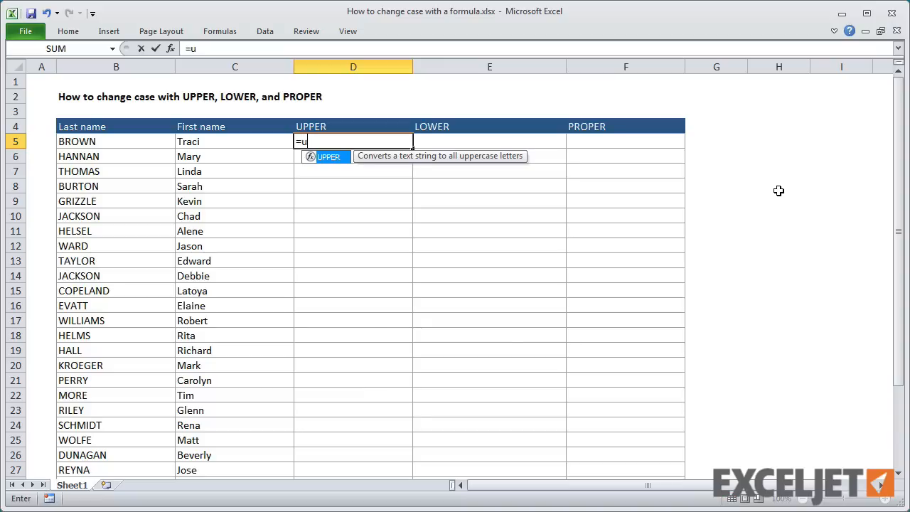
{"action": "type", "text": "pper"}
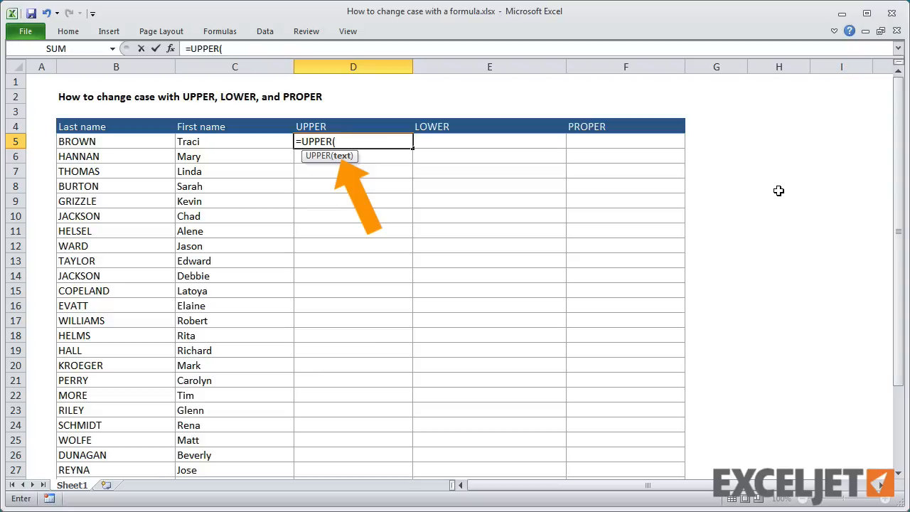
{"action": "left_click", "coordinate": [235, 143]}
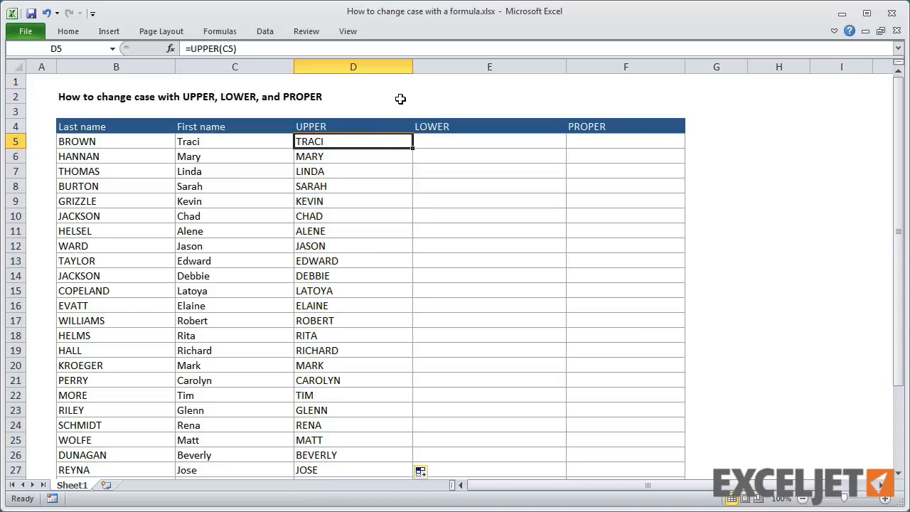
{"action": "double_click", "coordinate": [353, 141]}
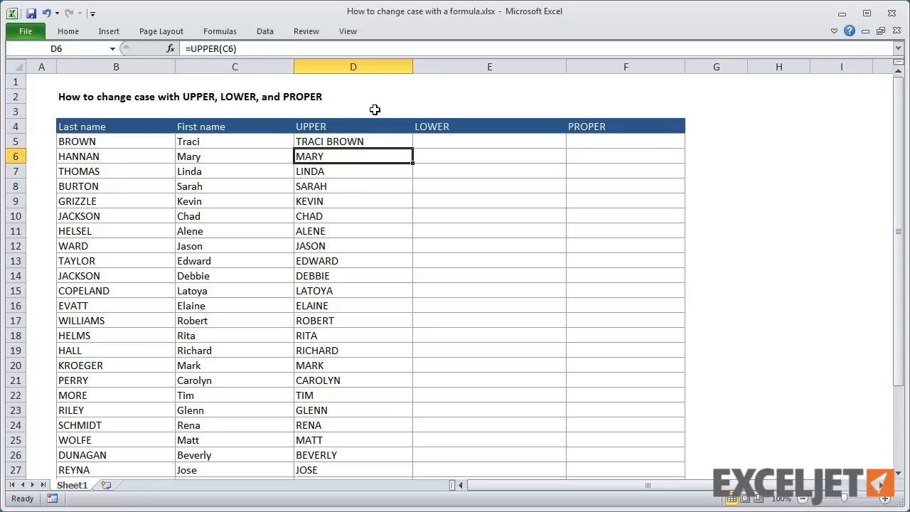
{"action": "left_click", "coordinate": [353, 141]}
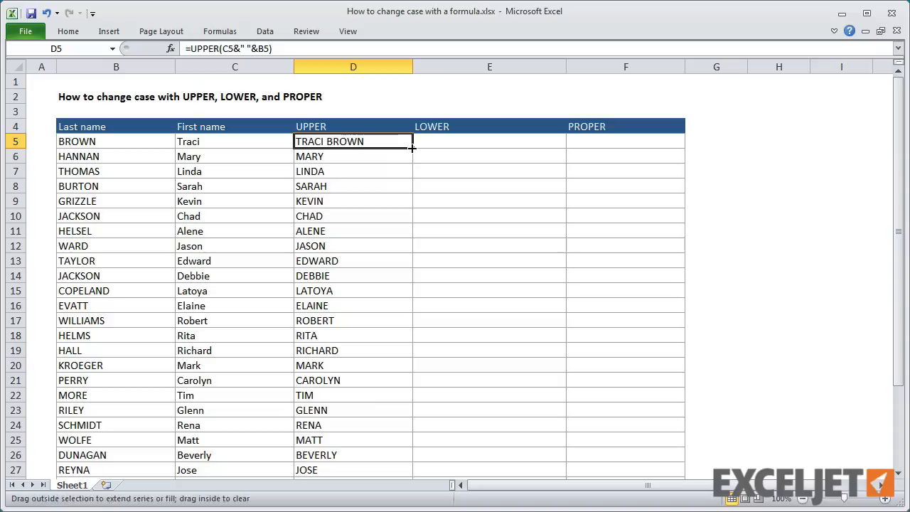
{"action": "left_click_drag", "start_coordinate": [411, 148], "coordinate": [411, 470]}
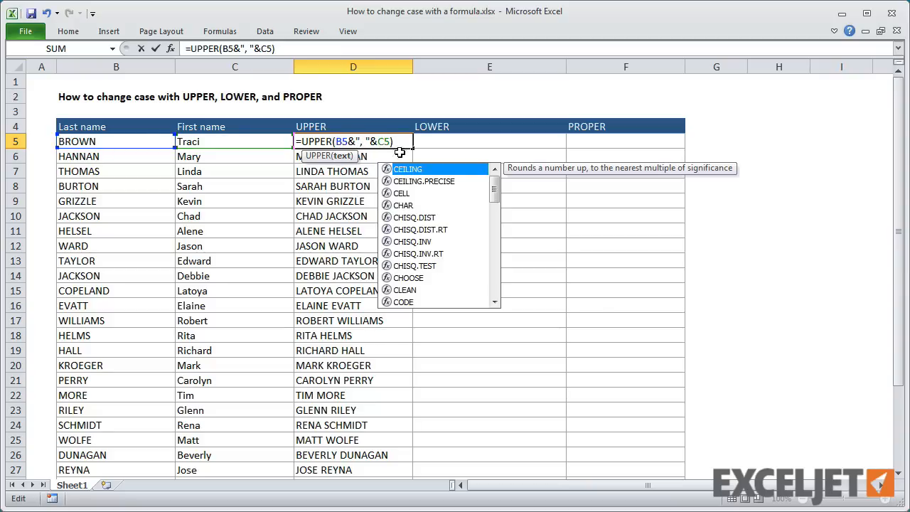
{"action": "key", "text": "Enter"}
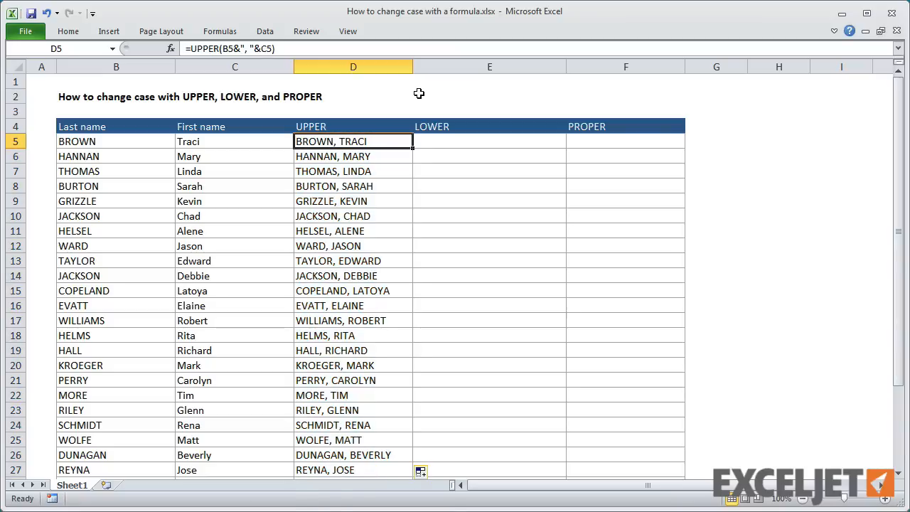
{"action": "left_click", "coordinate": [489, 141]}
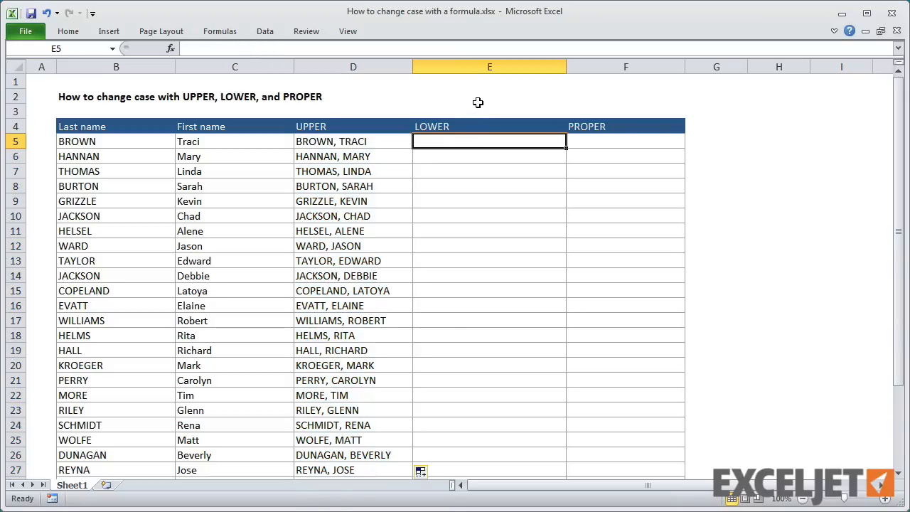
{"action": "type", "text": "=LOWER(C5"}
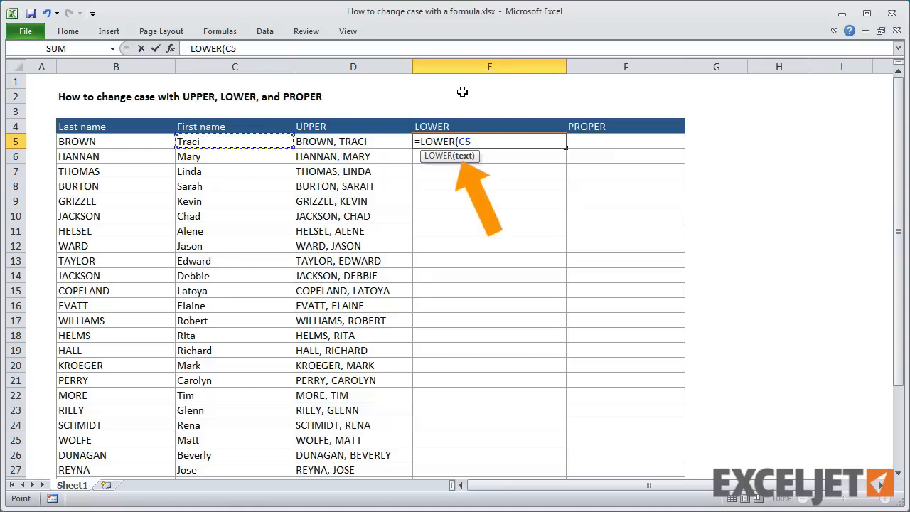
{"action": "type", "text": "&\""}
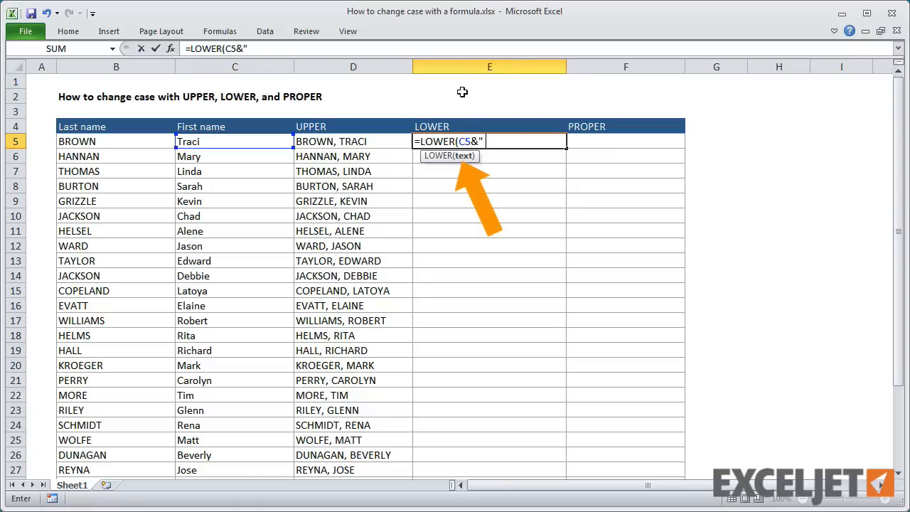
{"action": "type", "text": "\"&"}
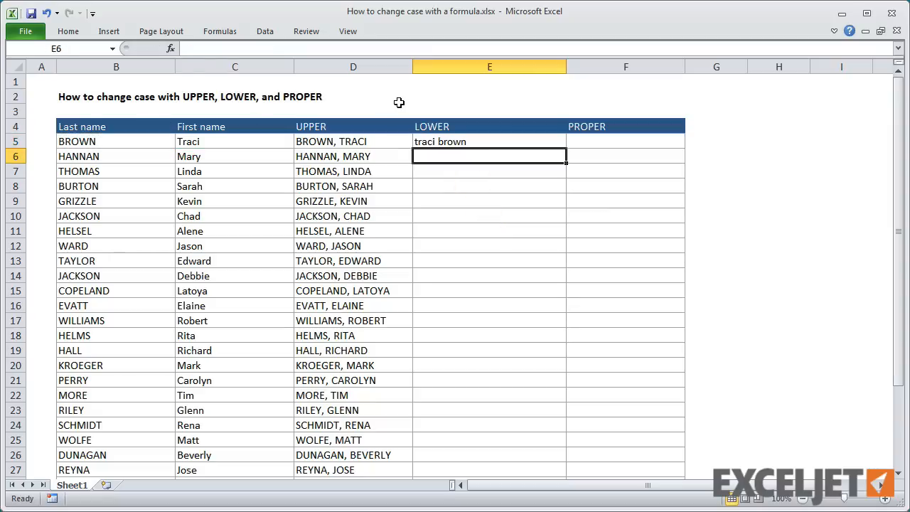
{"action": "left_click", "coordinate": [489, 142]}
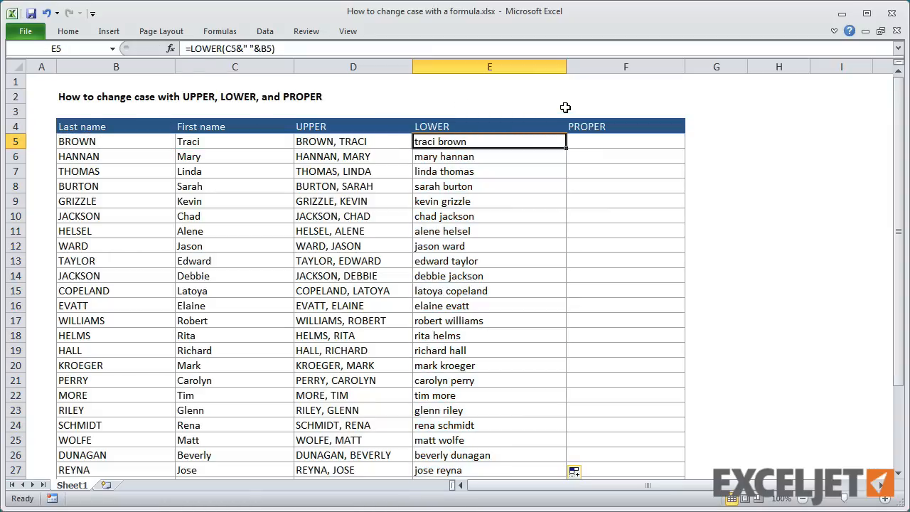
{"action": "left_click", "coordinate": [489, 97]}
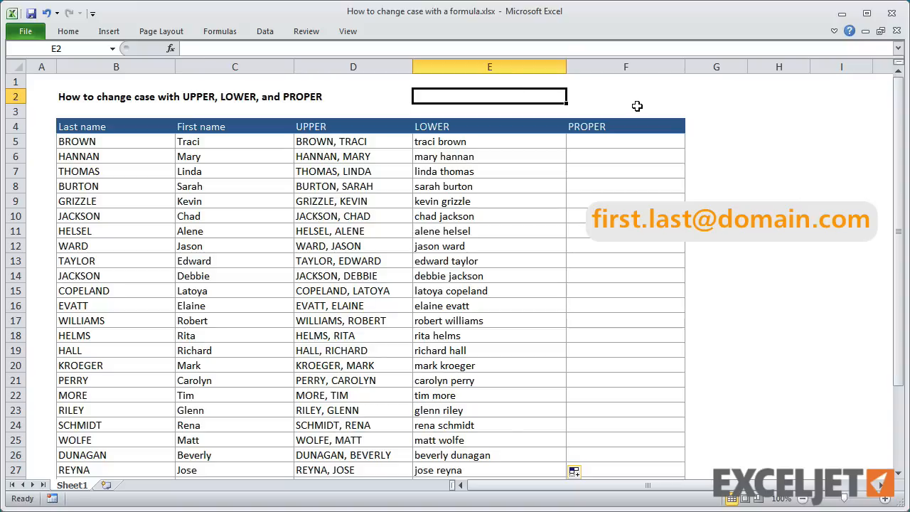
- Put acme.com in E2, name the cell domain, and reopen the E5 LOWER formula
{"action": "type", "text": "acme.com"}
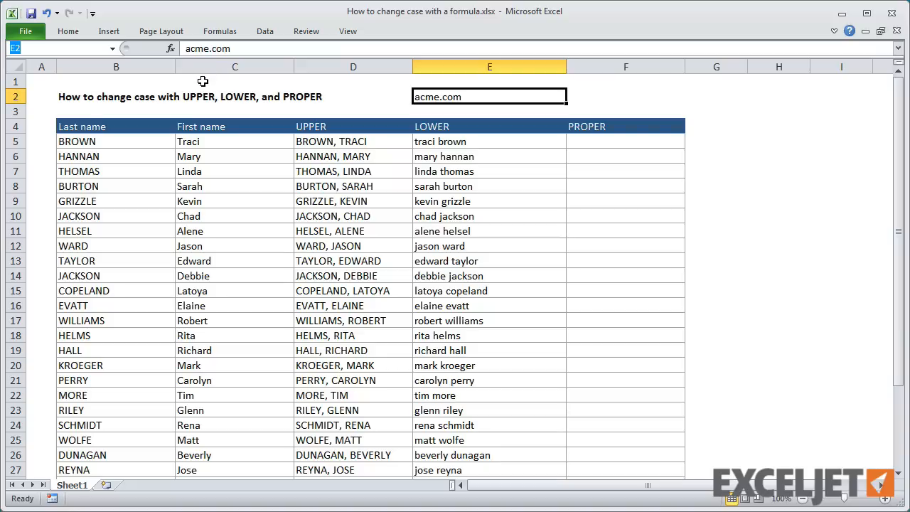
{"action": "type", "text": "domain"}
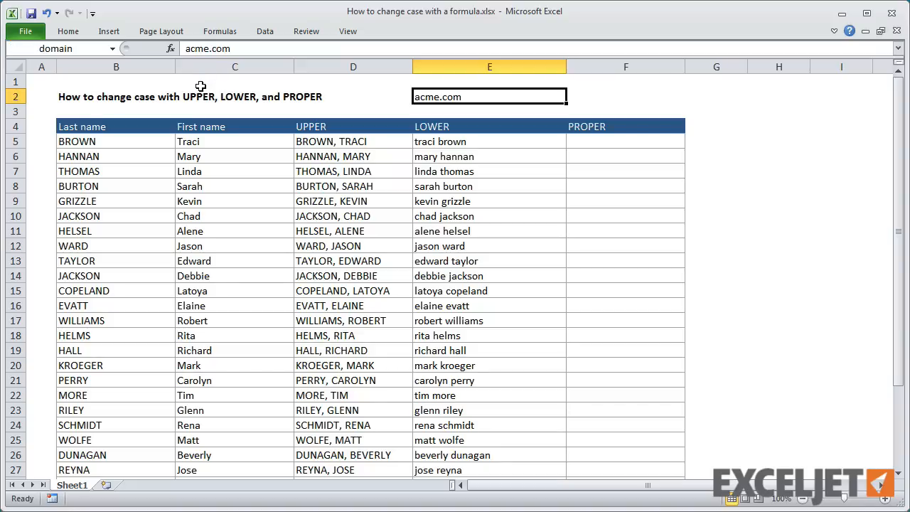
{"action": "type", "text": "=LOWER(C5&\" \"&B5)"}
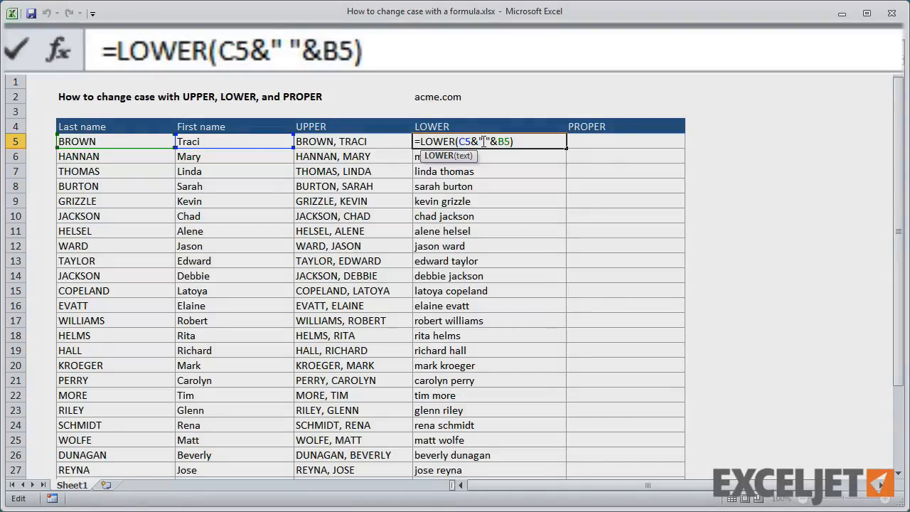
{"action": "key", "text": "Backspace"}
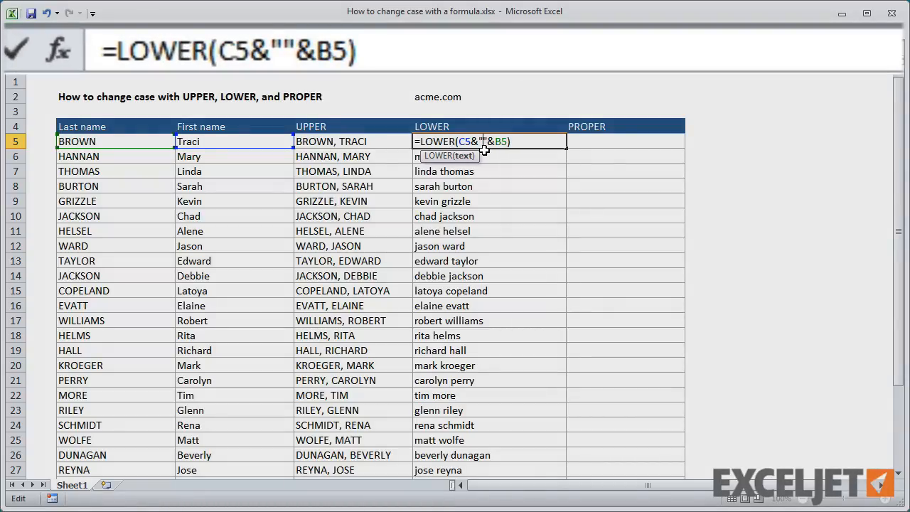
{"action": "type", "text": "."}
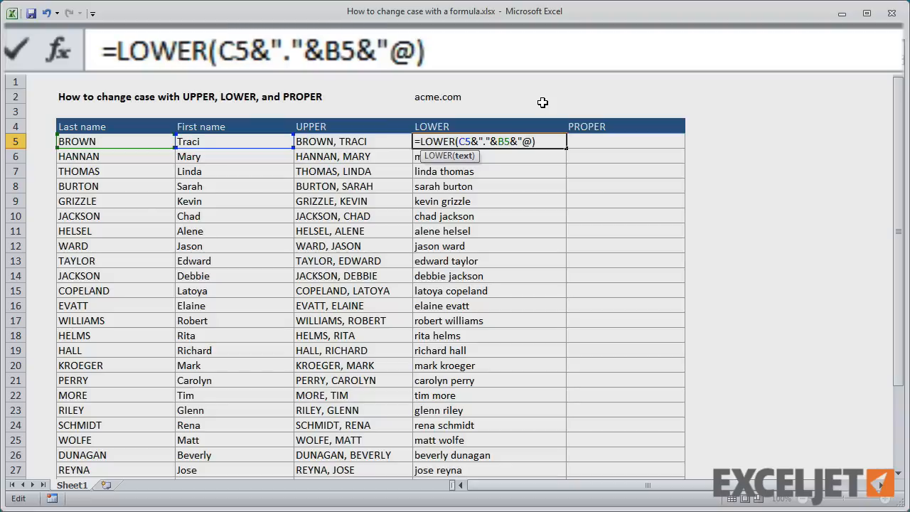
{"action": "type", "text": "&"}
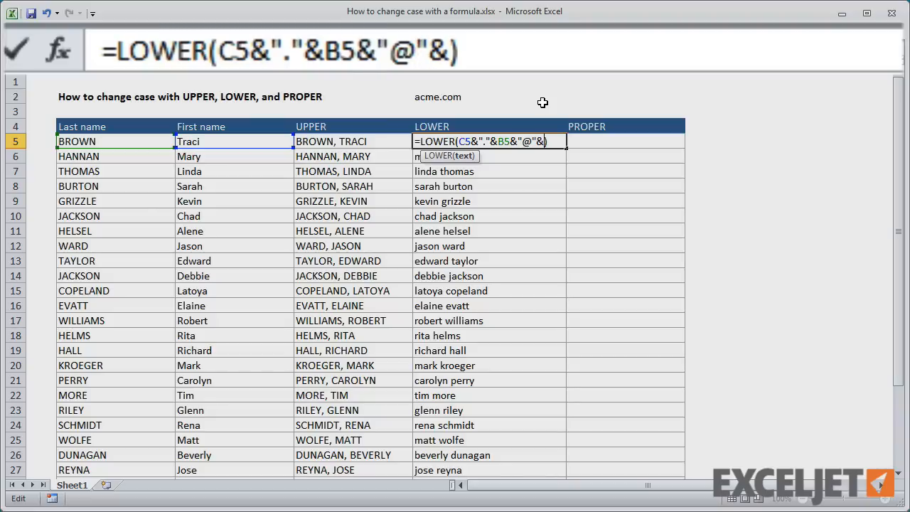
{"action": "left_click", "coordinate": [489, 97]}
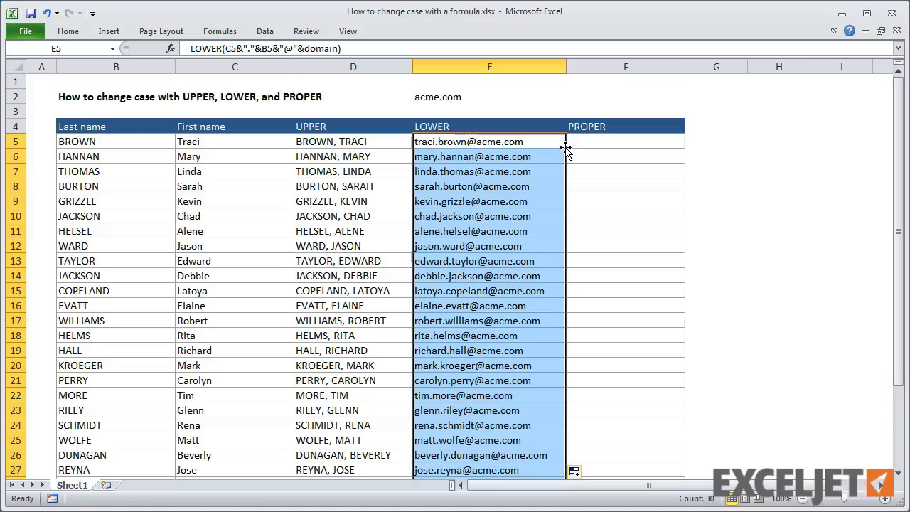
{"action": "left_click", "coordinate": [490, 141]}
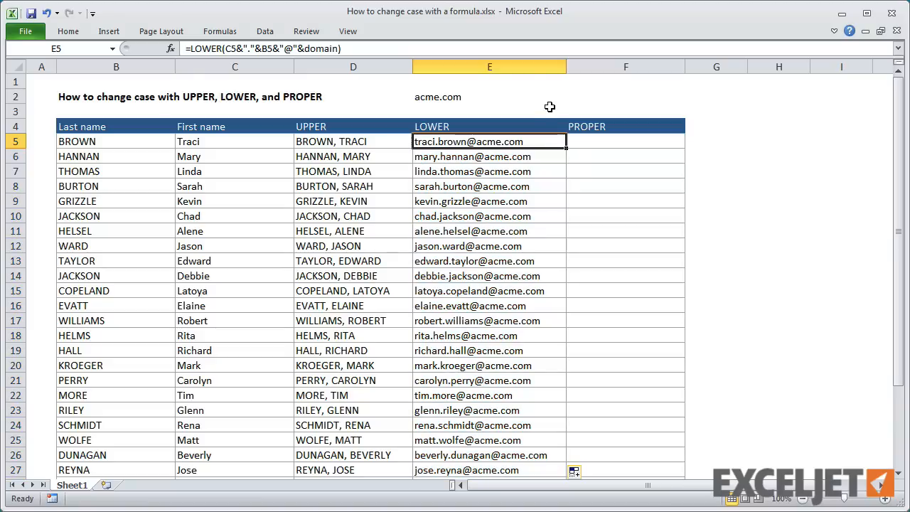
{"action": "mouse_move", "coordinate": [623, 133]}
{"action": "type", "text": "="}
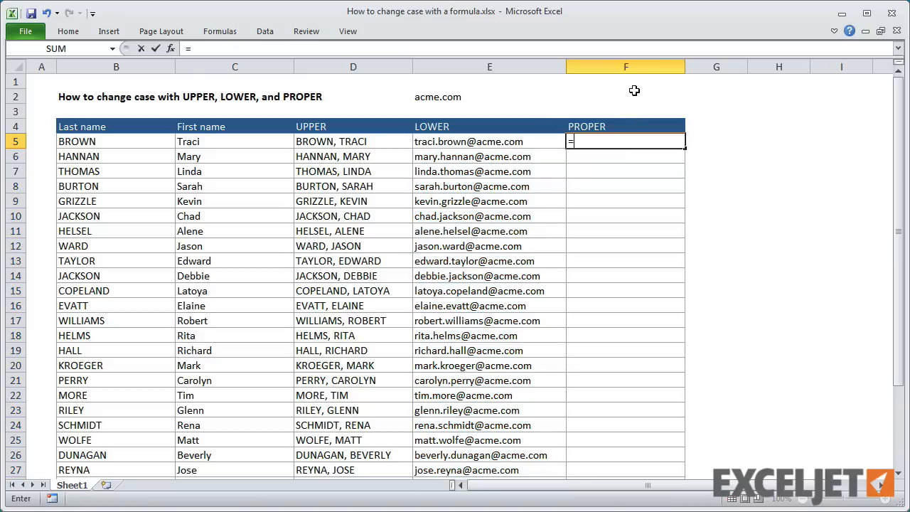
{"action": "type", "text": "pr"}
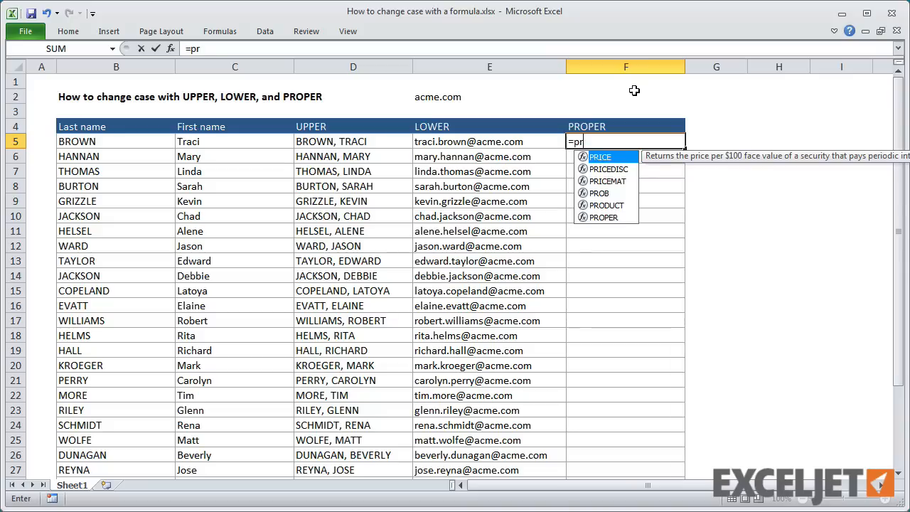
{"action": "type", "text": "op"}
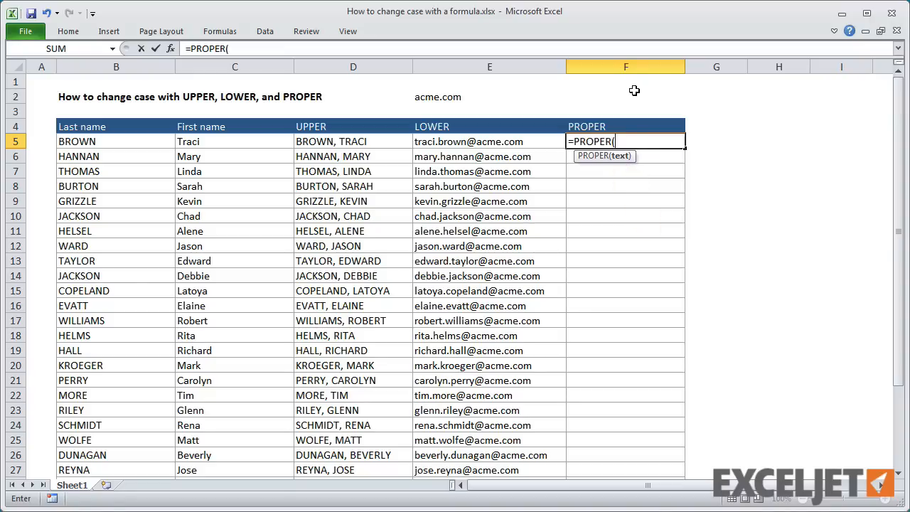
{"action": "left_click", "coordinate": [235, 141]}
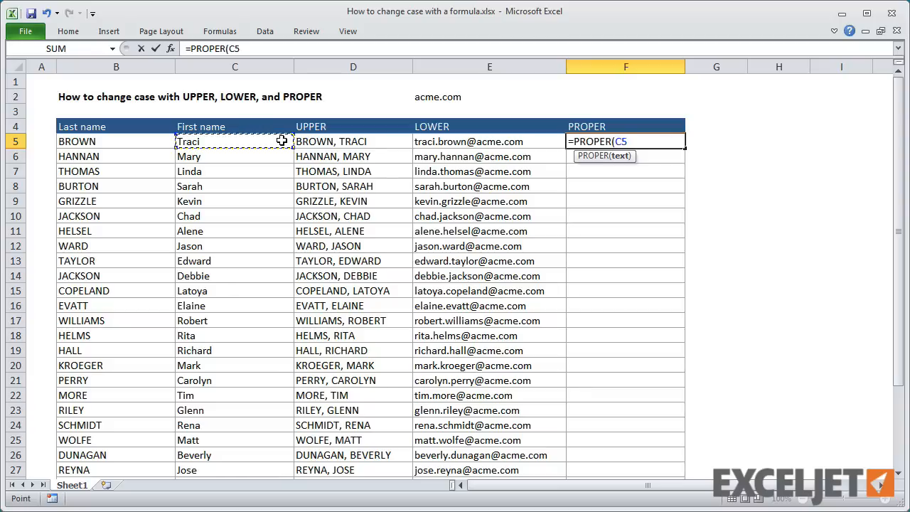
{"action": "type", "text": "&\""}
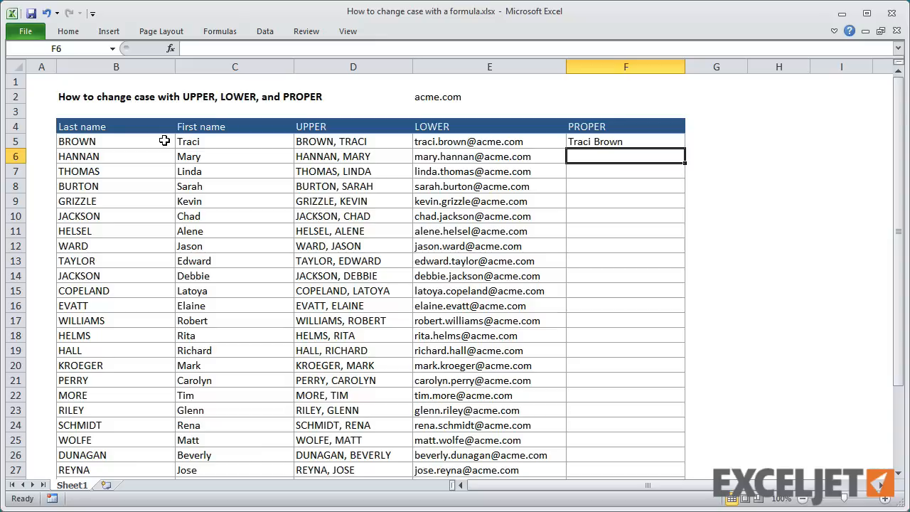
{"action": "left_click", "coordinate": [626, 141]}
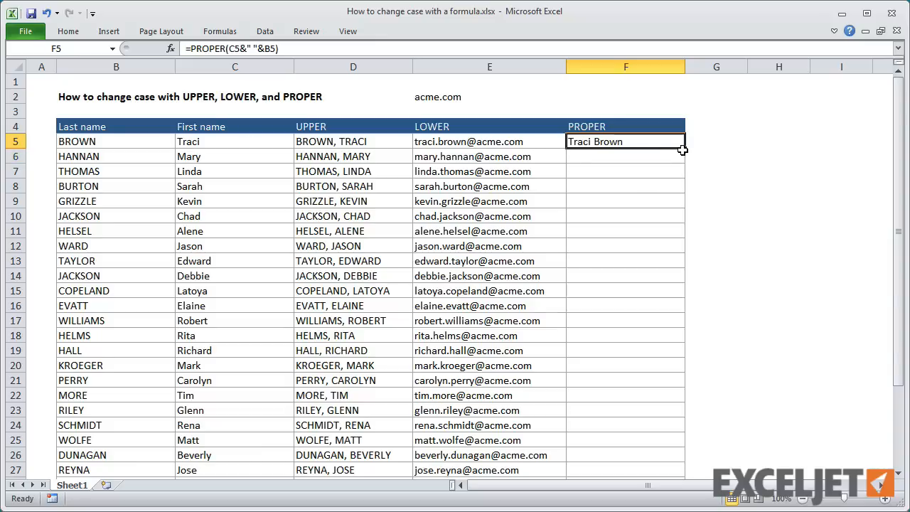